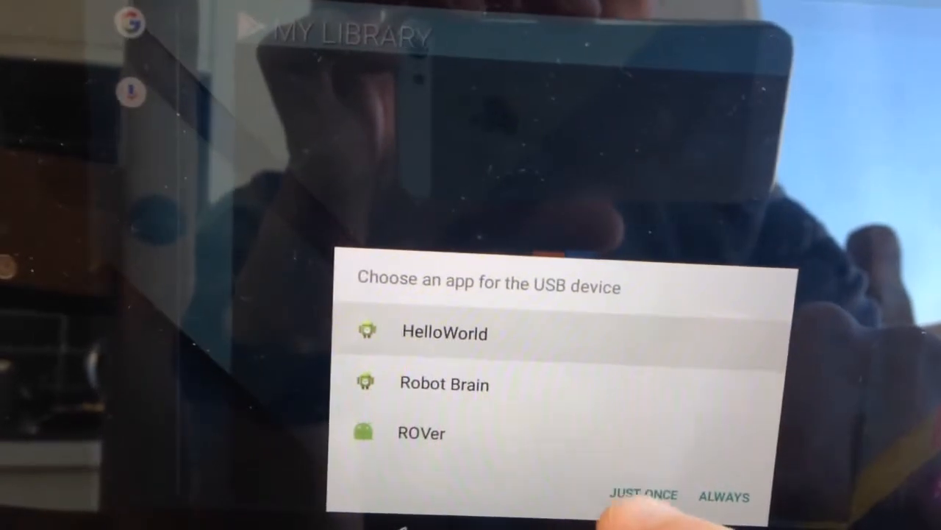
- Choose HelloWorld to handle the USB accessory, just once
click(641, 495)
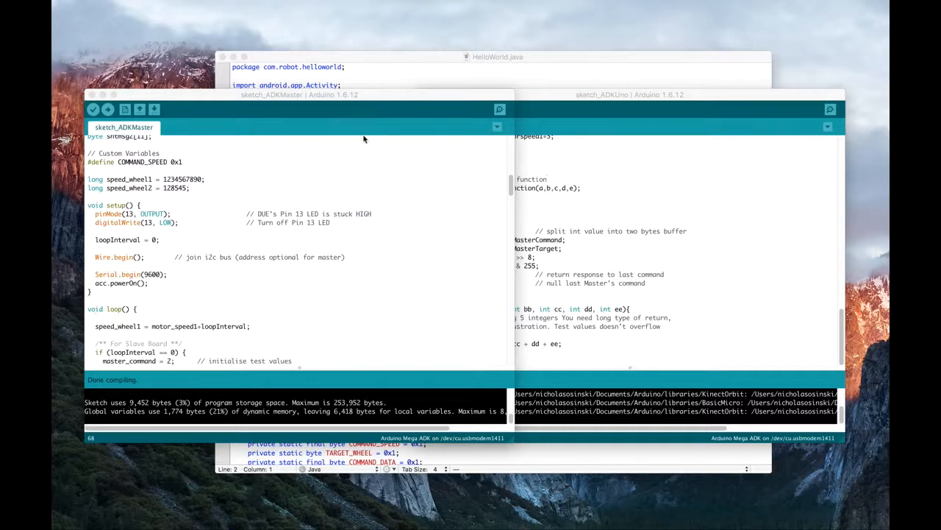
mouse_move(209, 188)
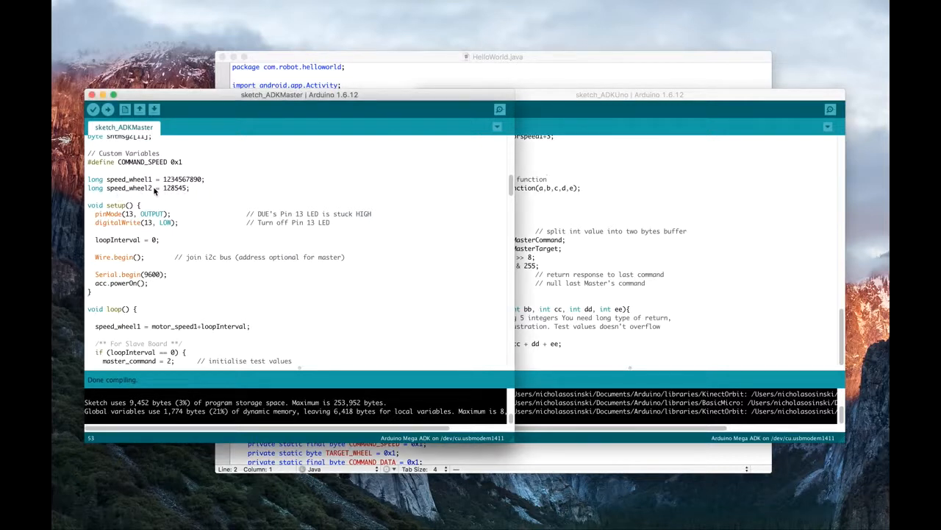
double_click(174, 188)
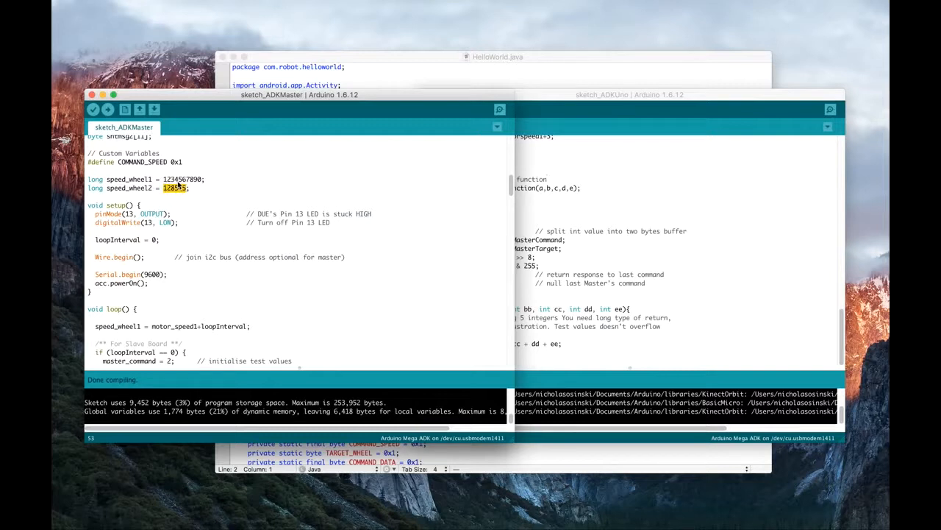
double_click(179, 180)
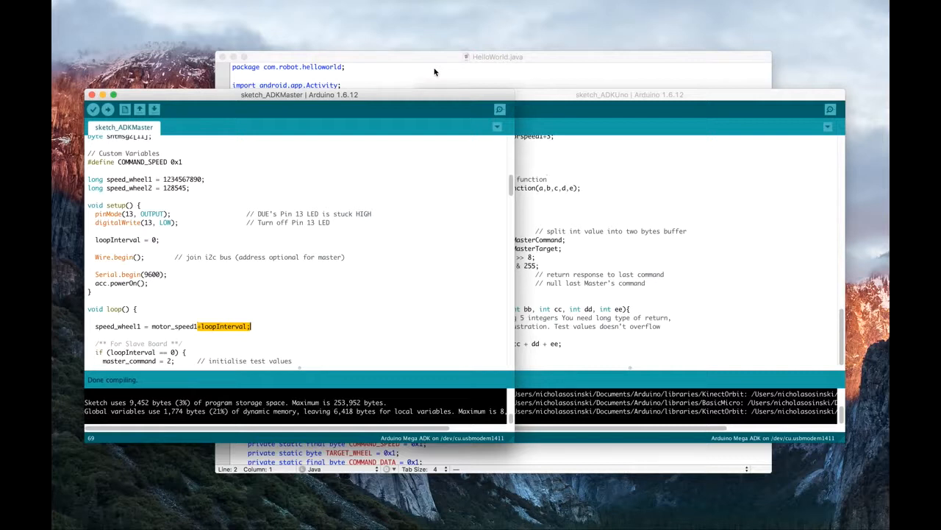
click(494, 56)
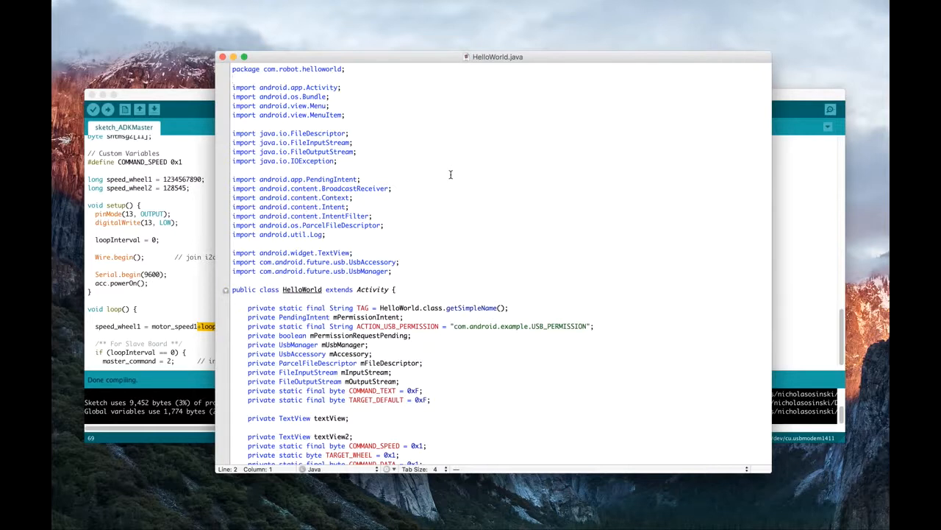
mouse_move(450, 177)
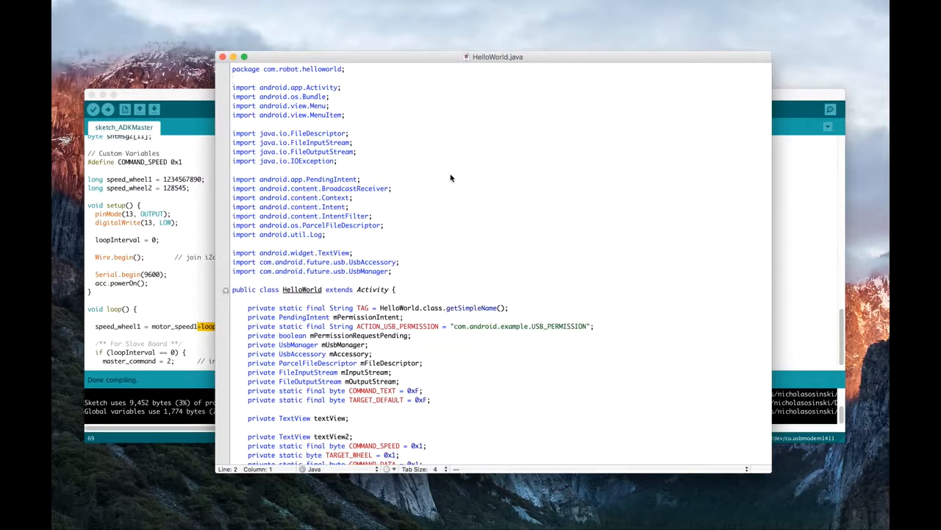
scroll(down, 3)
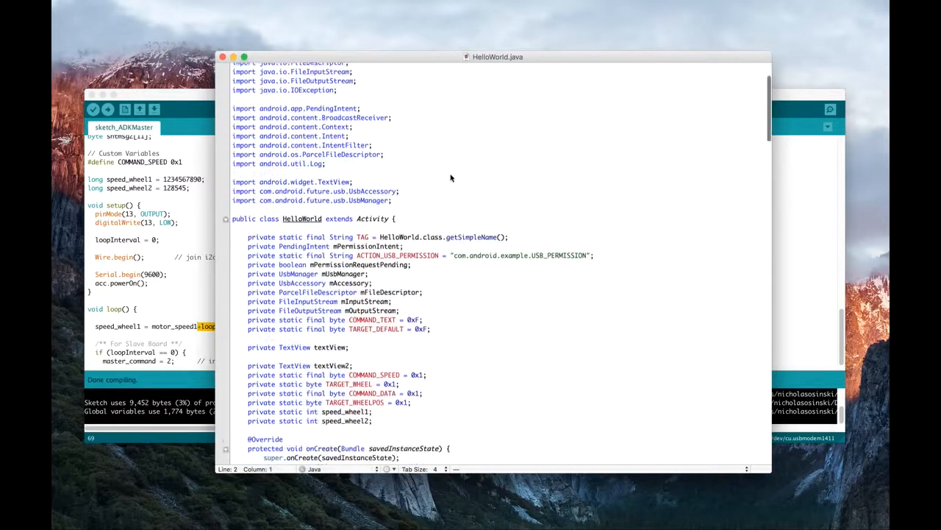
scroll(down, 3)
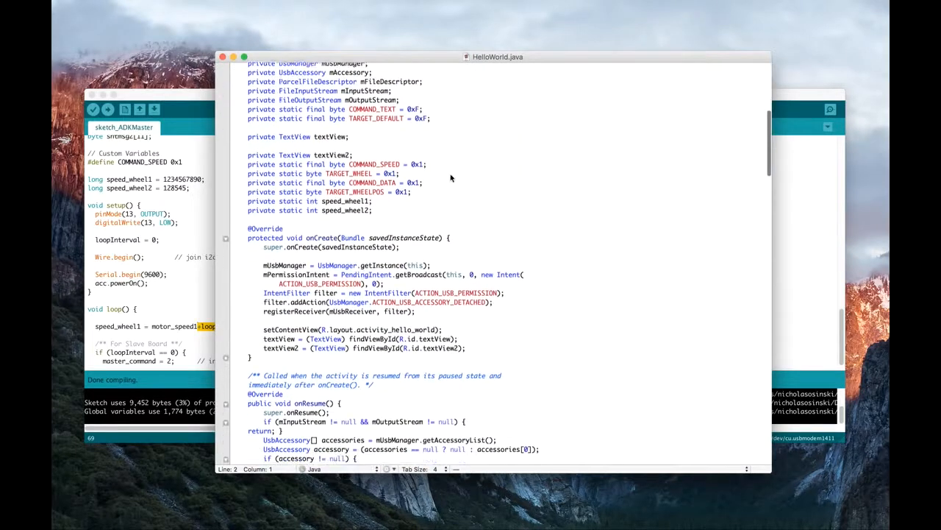
scroll(down, 3)
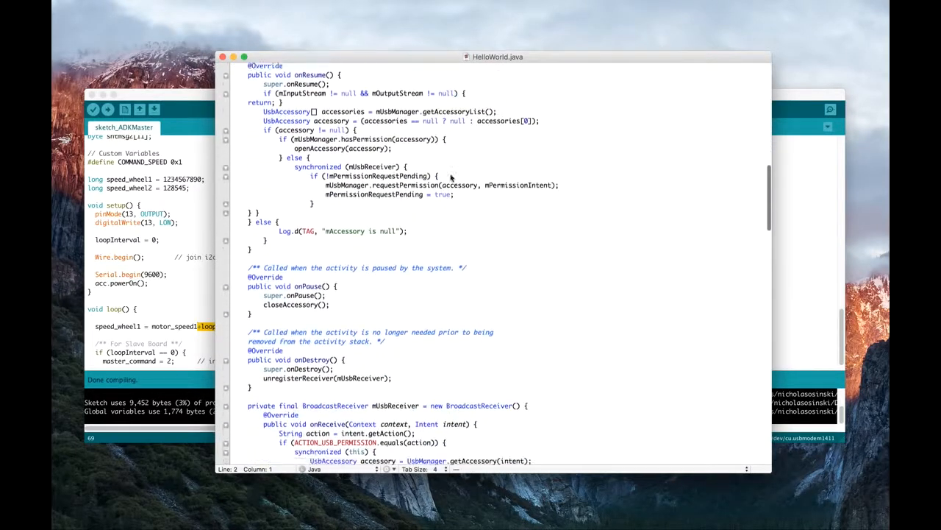
scroll(down, 3)
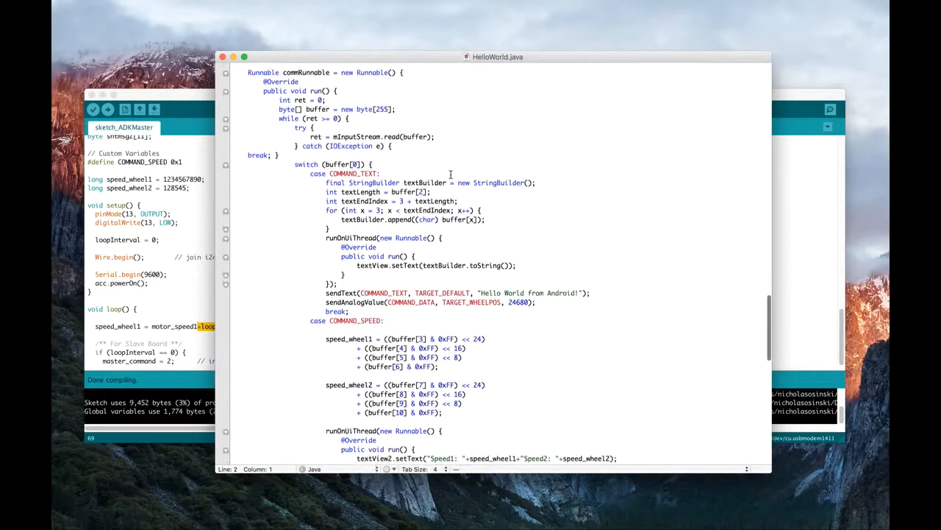
scroll(down, 3)
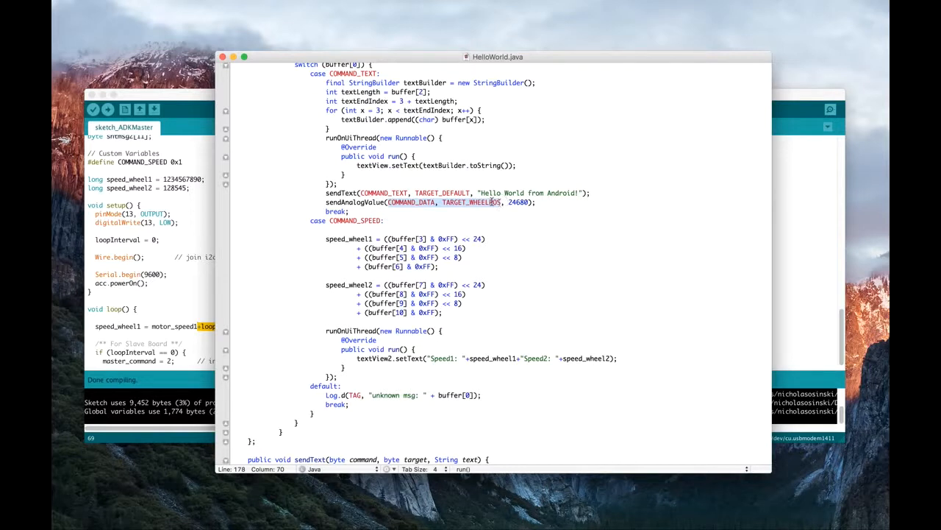
mouse_move(585, 195)
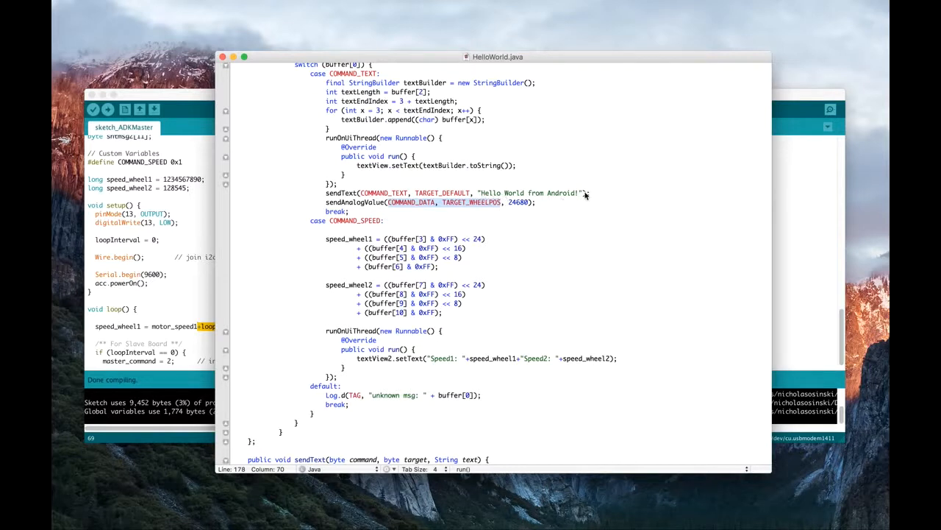
mouse_move(377, 215)
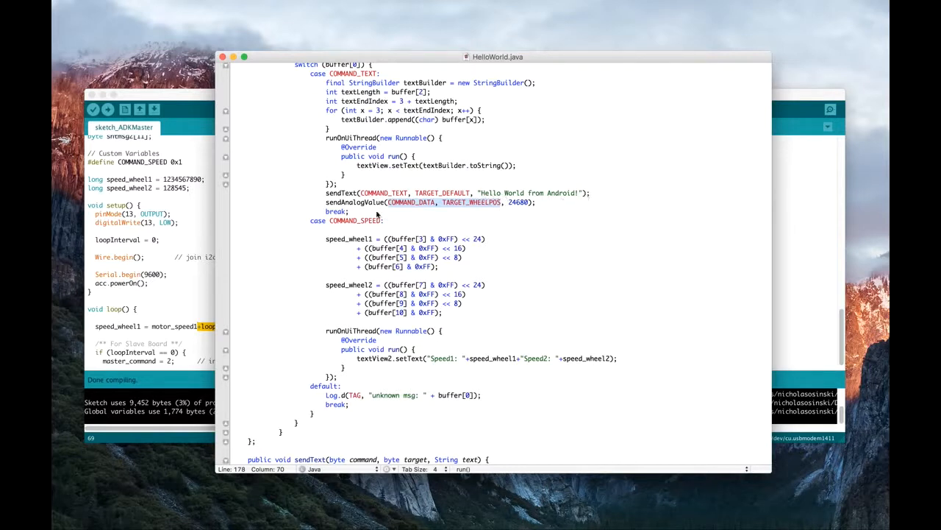
mouse_move(515, 244)
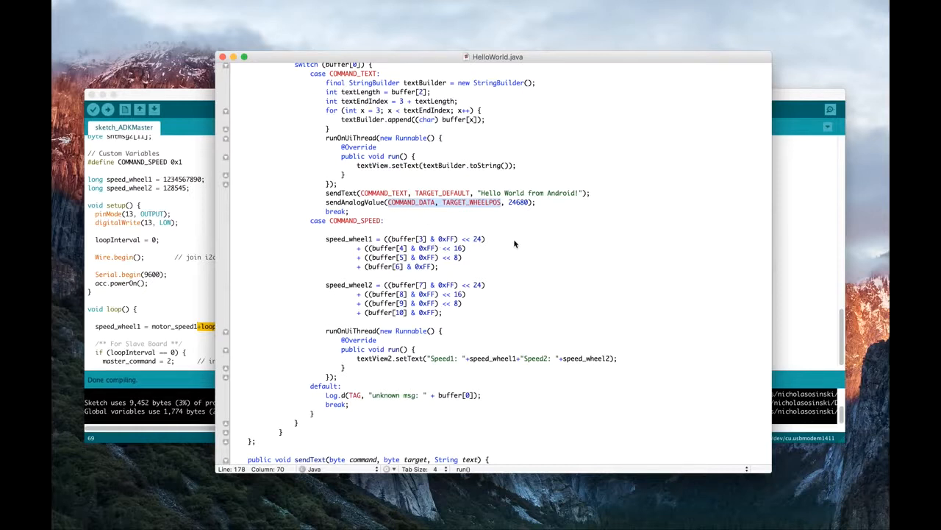
mouse_move(453, 253)
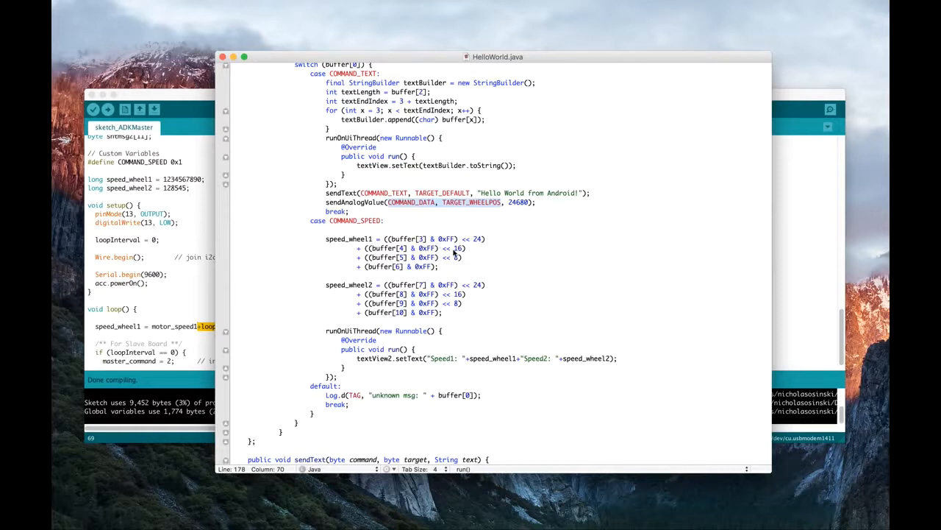